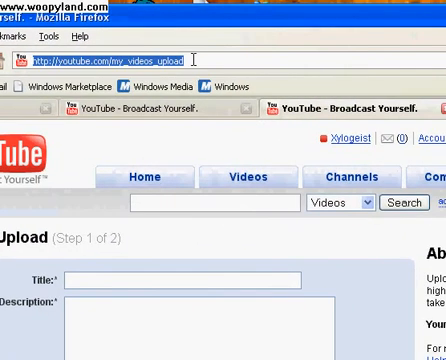
text(micro)
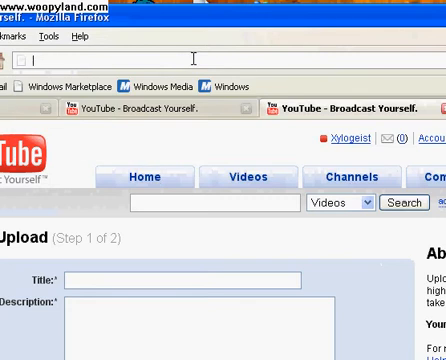
text(http://www.microsoft.com/express/download/)
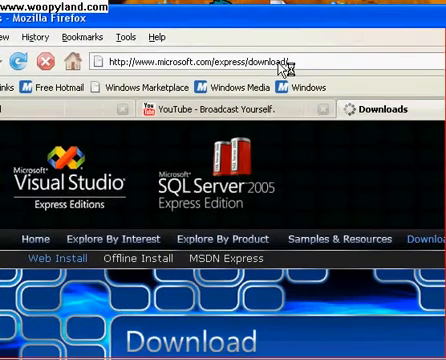
scroll(down, 3)
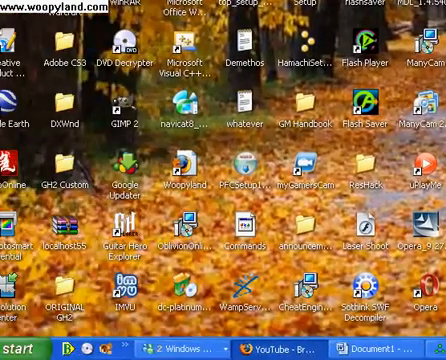
Launch Visual Basic 2008 Express Edition from the desktop.
click(25, 338)
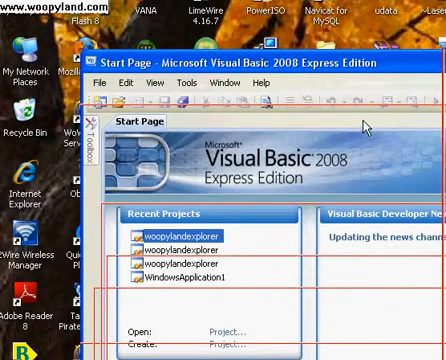
mouse_move(360, 130)
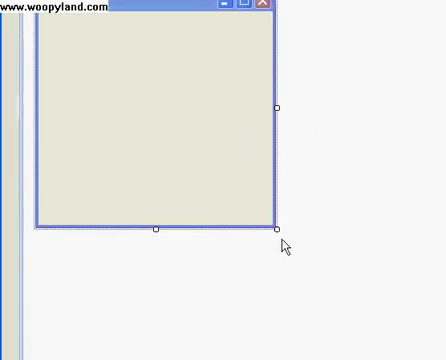
Drag Form1's bottom-right corner outward to enlarge the form.
drag(282, 225, 345, 305)
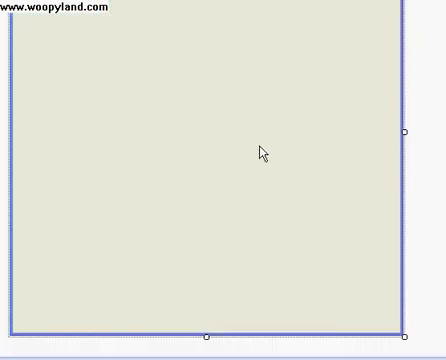
mouse_move(248, 184)
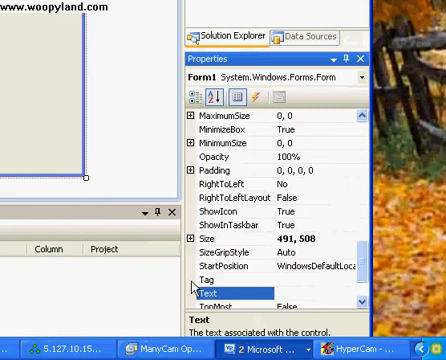
Set the form's Text caption to 'Premistilon'.
text(Perl)
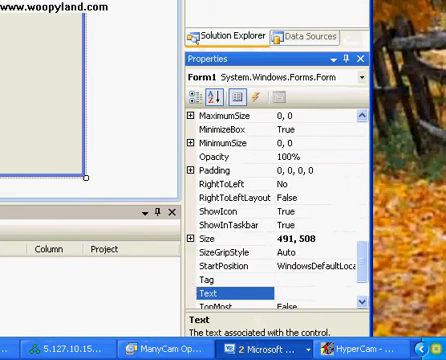
text(Premis)
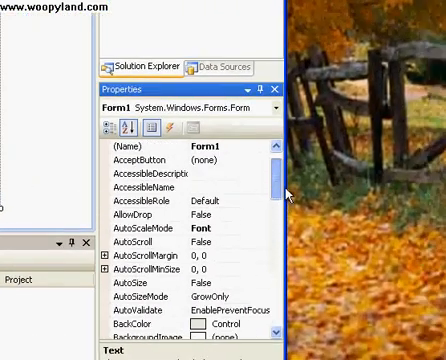
scroll(down, 3)
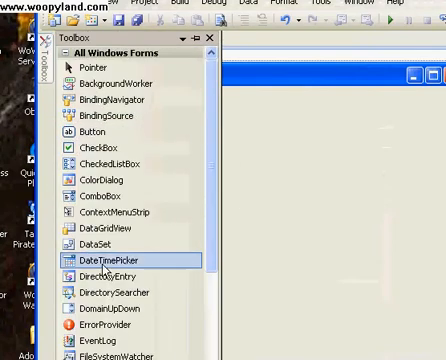
Scroll the Toolbox to Panel and add Panel1 to the form.
scroll(down, 3)
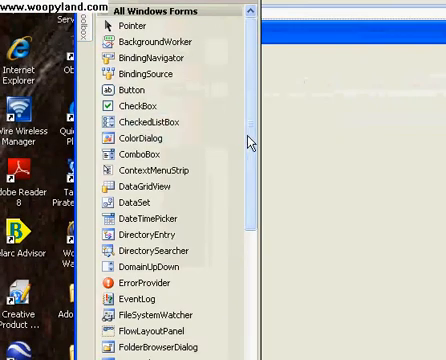
scroll(down, 3)
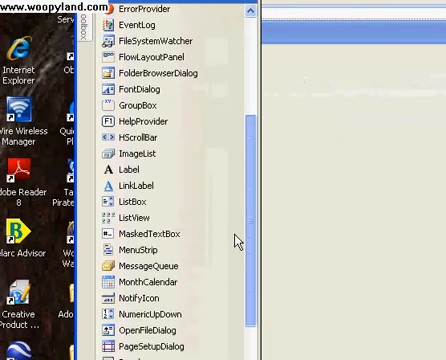
scroll(down, 3)
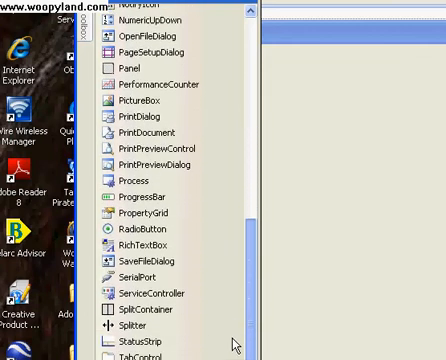
scroll(down, 3)
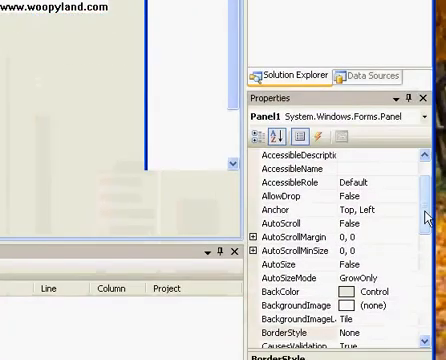
scroll(down, 3)
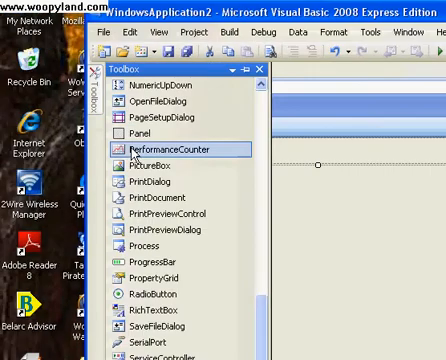
Place a Button on the form and set its Text to 'Go!'.
scroll(down, 3)
text(B)
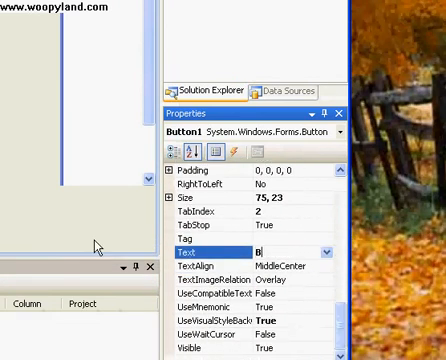
text(Go)
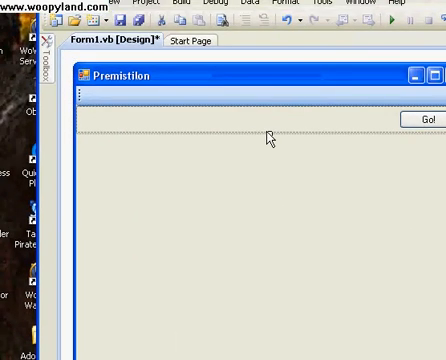
click(409, 119)
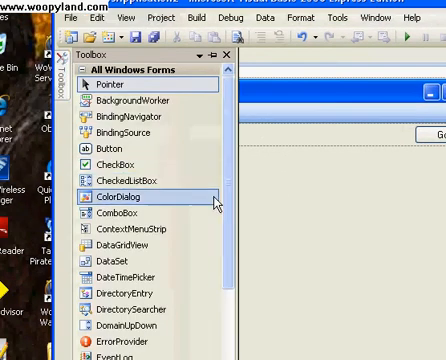
Add a ToolStrip with a Bookmarks dropdown and a wide address TextBox.
scroll(down, 3)
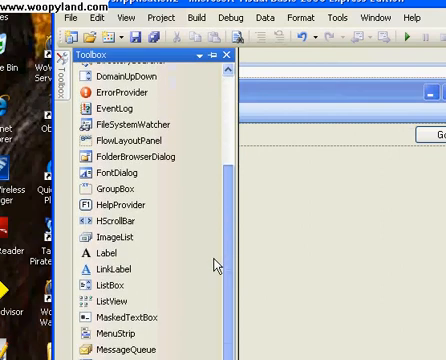
scroll(down, 3)
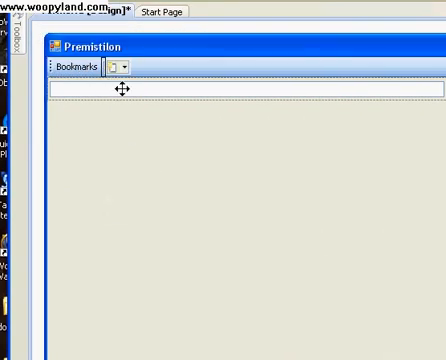
Select ToolStripButton3 on the toolbar and set its Text to 'go'.
click(128, 65)
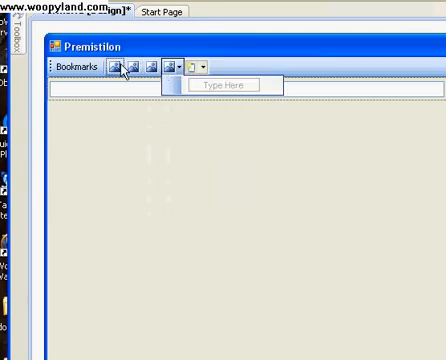
click(116, 68)
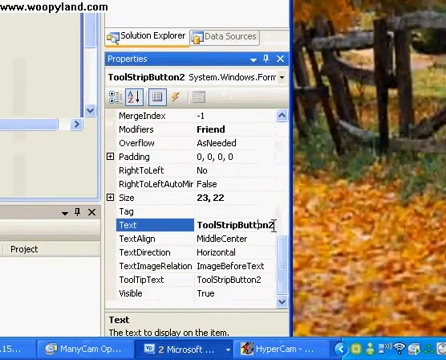
text(you)
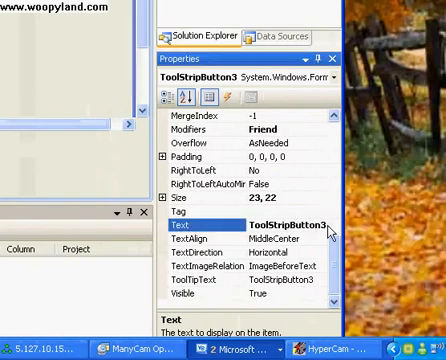
text(go)
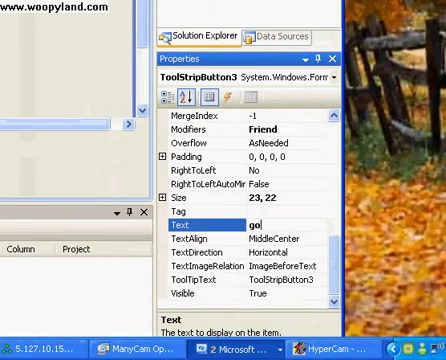
text(o)
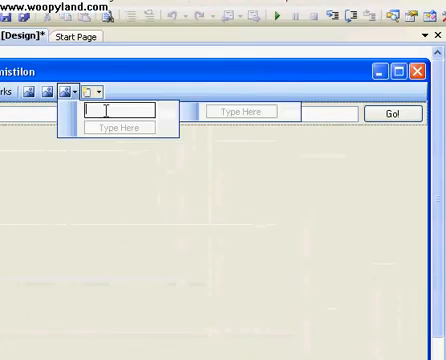
Enter bookmark items youtube.com/xylogeist, projectrandom.org and a third site, then correct the third.
text(yd)
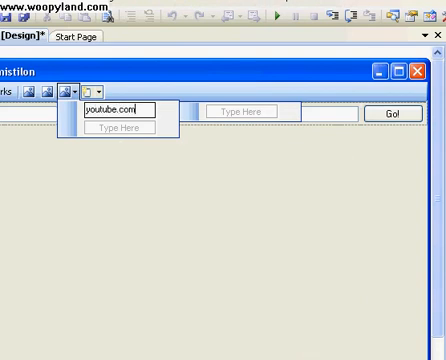
text(/xylogeist)
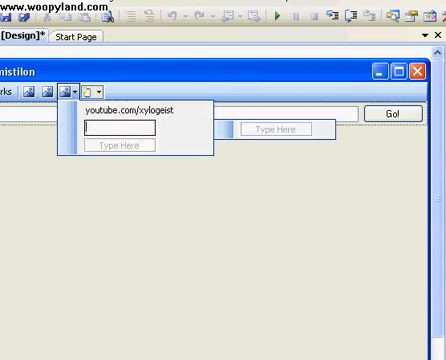
text(d)
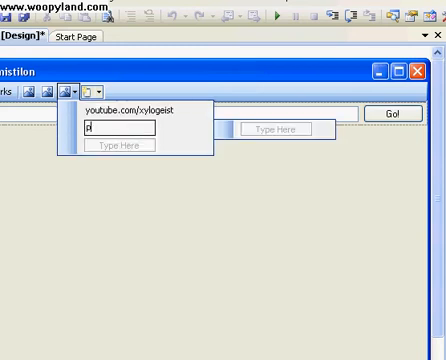
text(projectrandom.org)
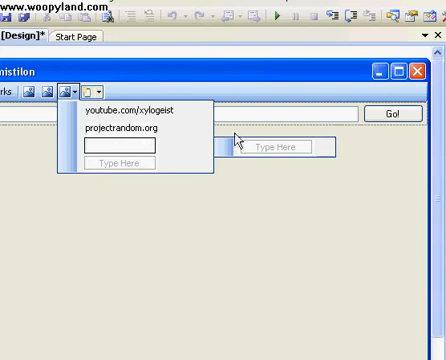
text(newgr)
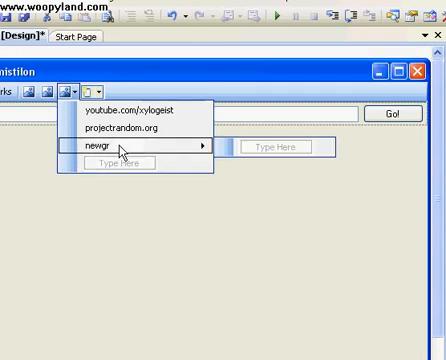
double_click(100, 149)
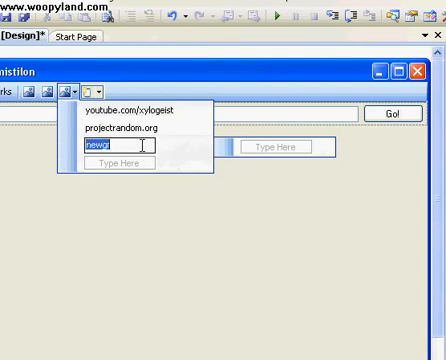
text(o)
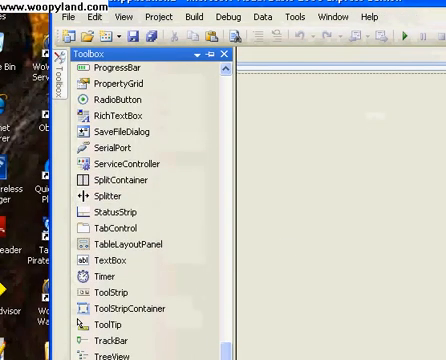
Scroll the Toolbox to Label and drop Label1 at the bottom of the form.
scroll(down, 3)
text(La)
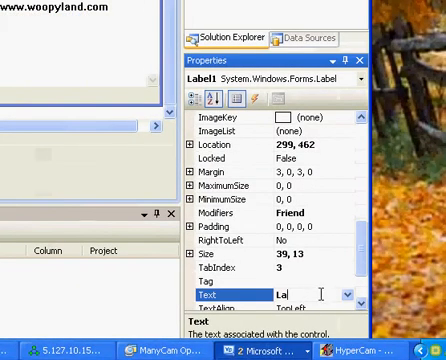
Set Label1's text to 'Coded, compiled, and created by xylogeist.'.
text(Coded)
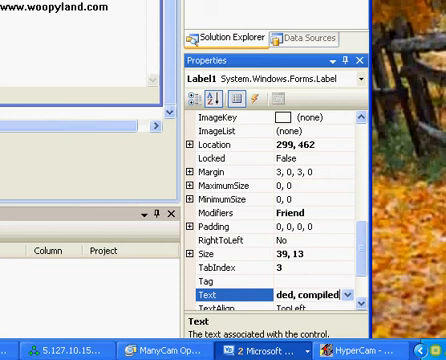
text(iled, and creat)
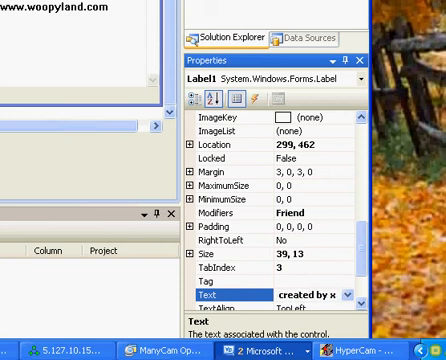
text(by xylogeist.)
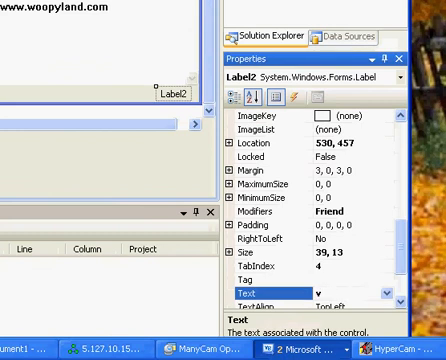
Set Label2's text to 'v1.5'.
text(v15)
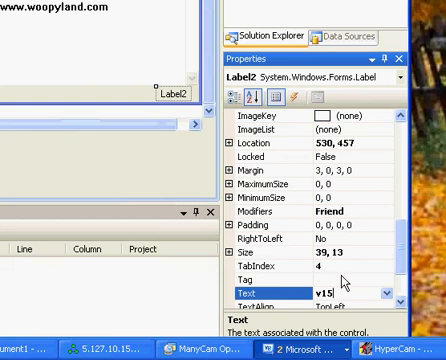
text(v1.5)
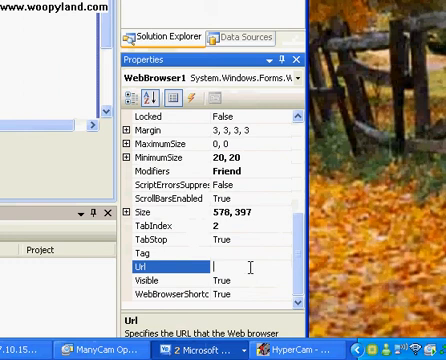
Enter msn.com as WebBrowser1's Url property.
text(m)
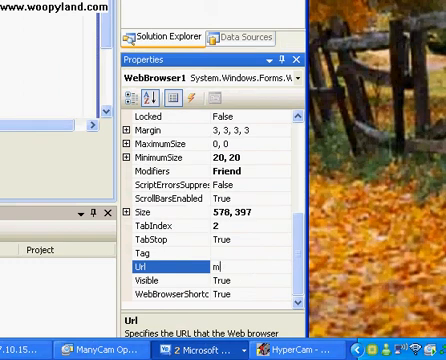
text(sn.com)
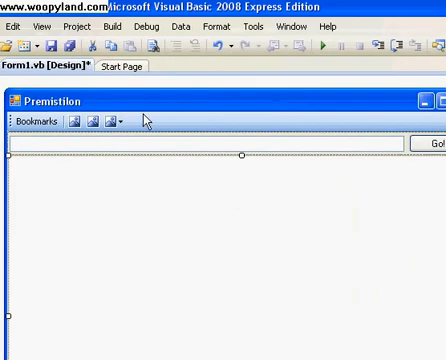
Start debugging and view the browser showing MSN, the credit line and v1.5.
click(113, 27)
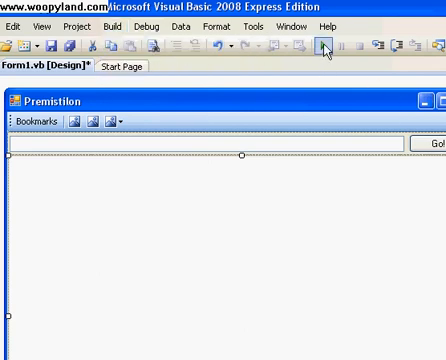
click(322, 46)
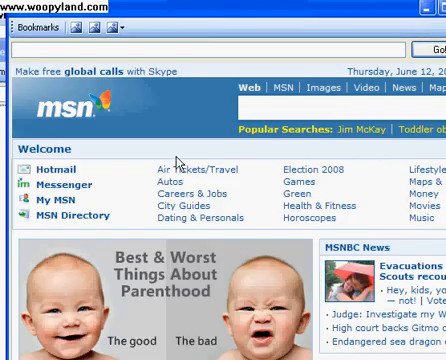
mouse_move(291, 151)
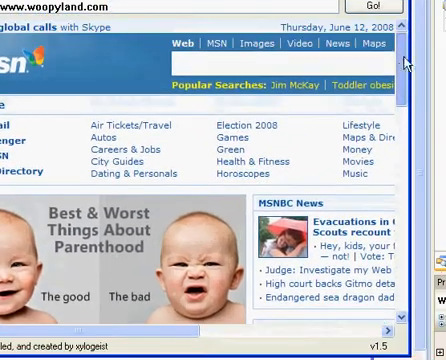
scroll(down, 3)
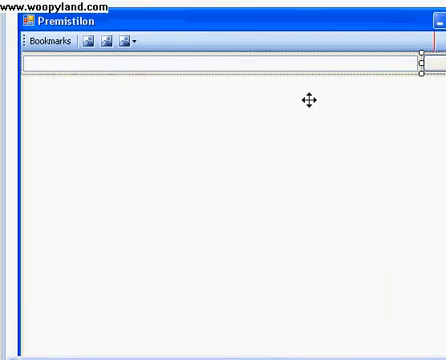
Open the toolstrip bookmarks dropdown listing youtube.com/xylogeist, projectrandom.org and newgrounds.com.
click(147, 42)
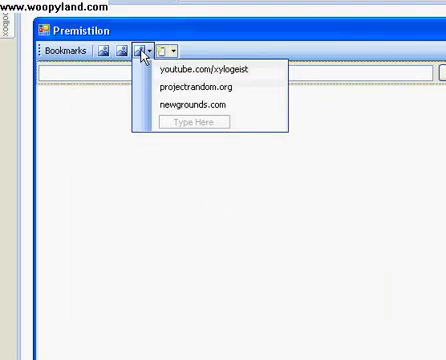